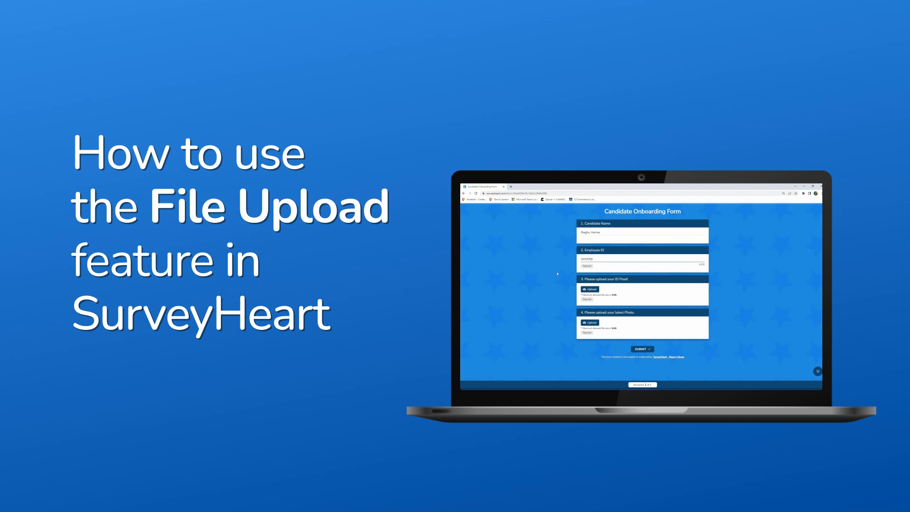
- Create a blank form 'Candidate Onboarding Form' with description 'Please upload the below documents' and Star blue theme
left_click(589, 289)
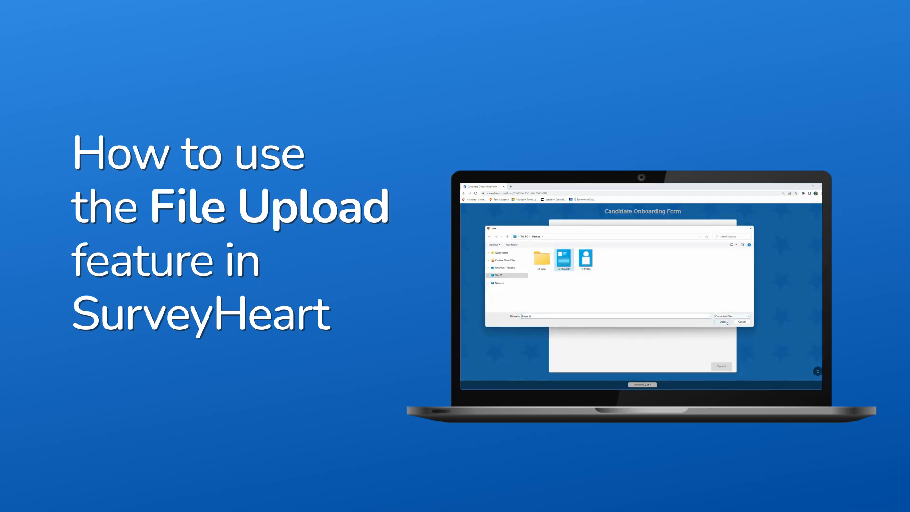
left_click(586, 258)
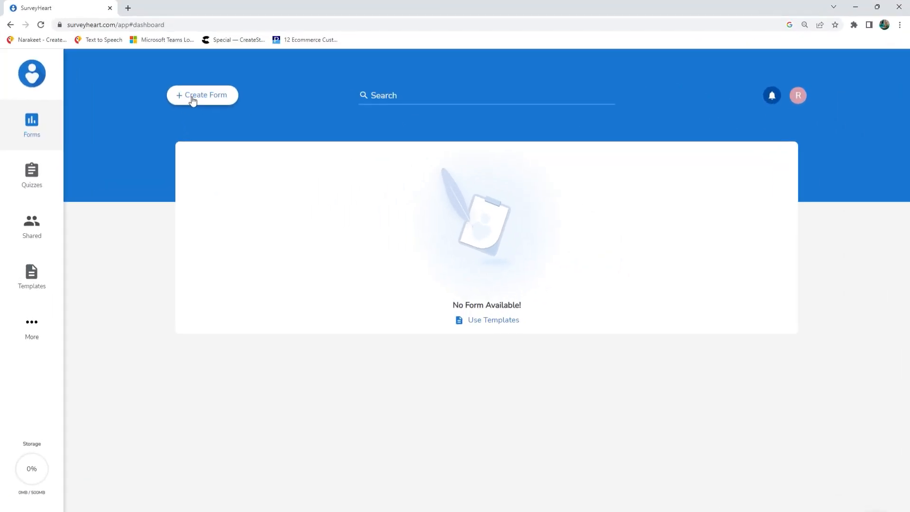
left_click(203, 95)
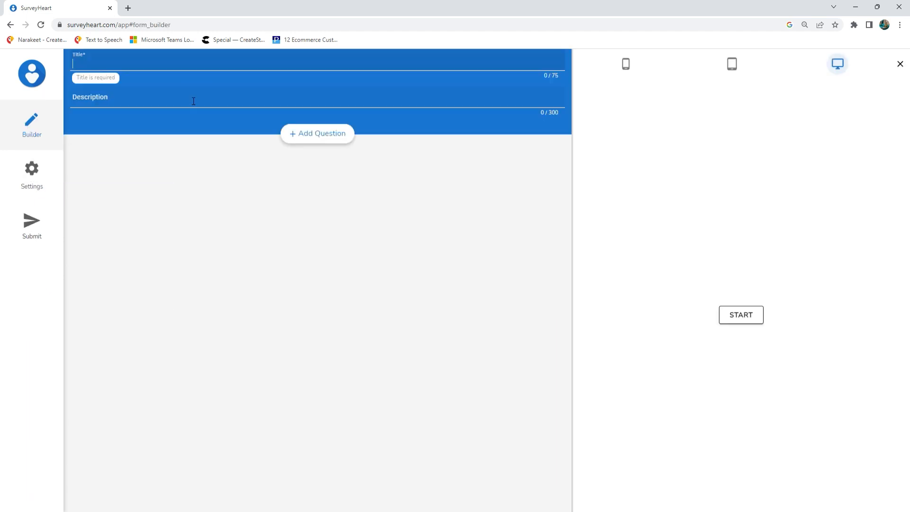
type("Candidate Onboarding Form")
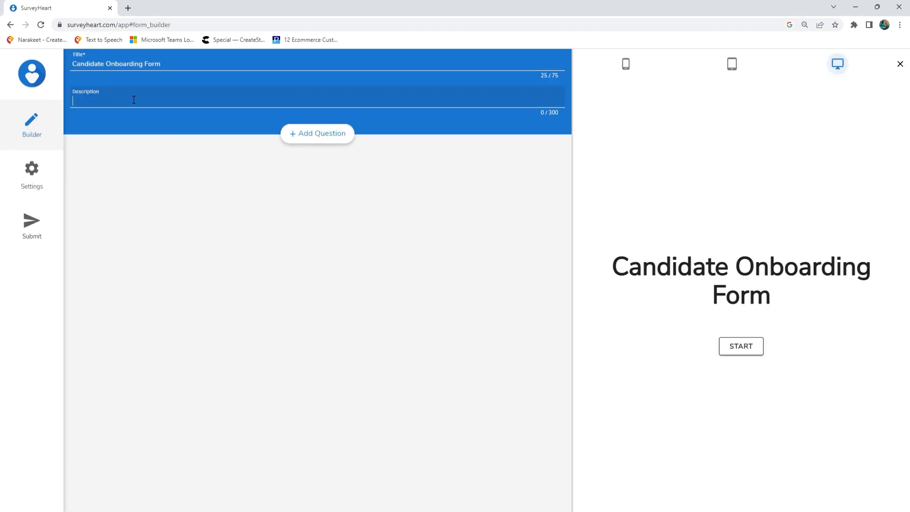
type("Please upload the below documents")
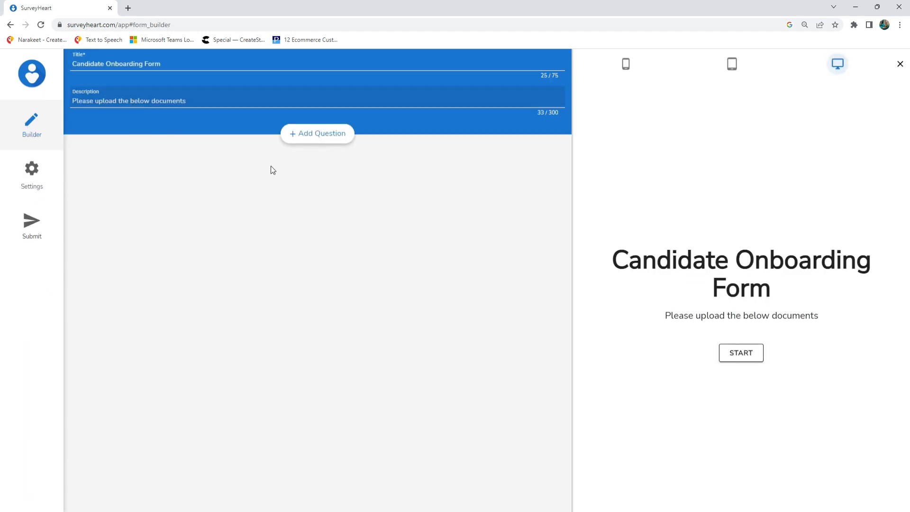
left_click(32, 170)
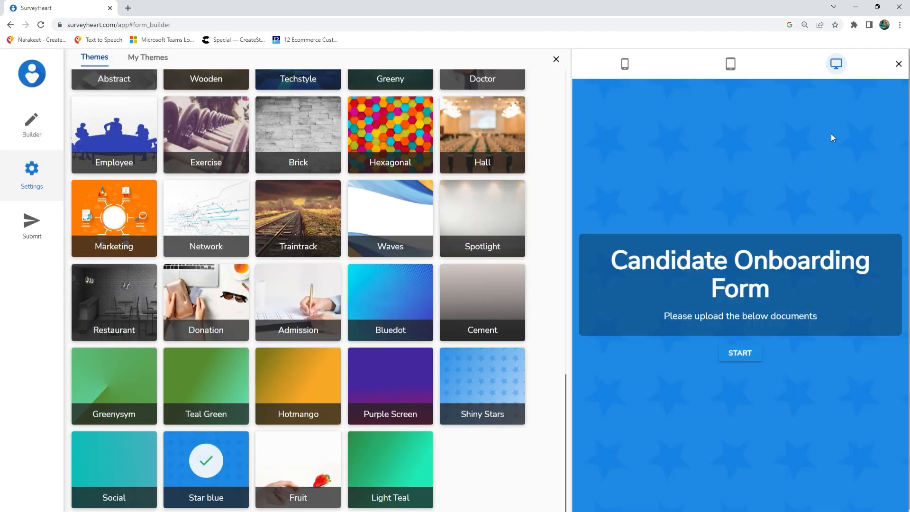
- Add Candidate Name and 'Please upload your ID Proof.' questions and mark the questions required
left_click(556, 59)
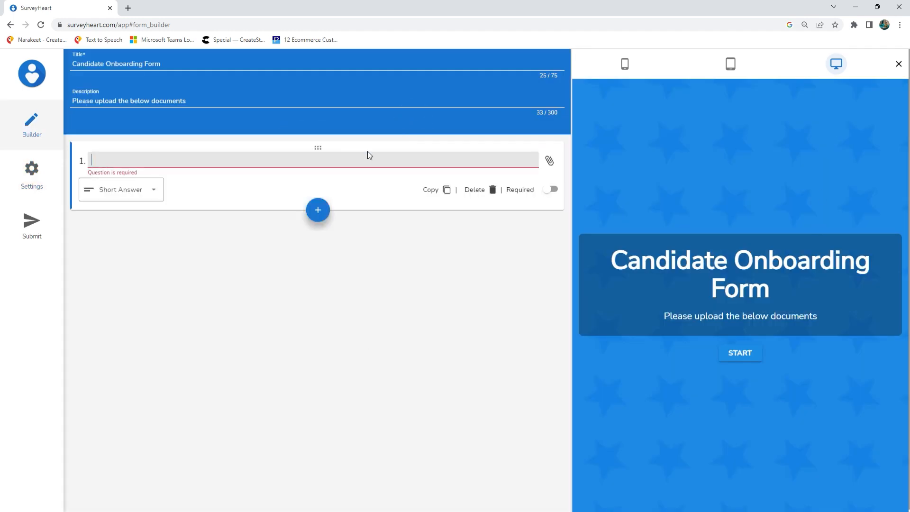
type("Candidate Name")
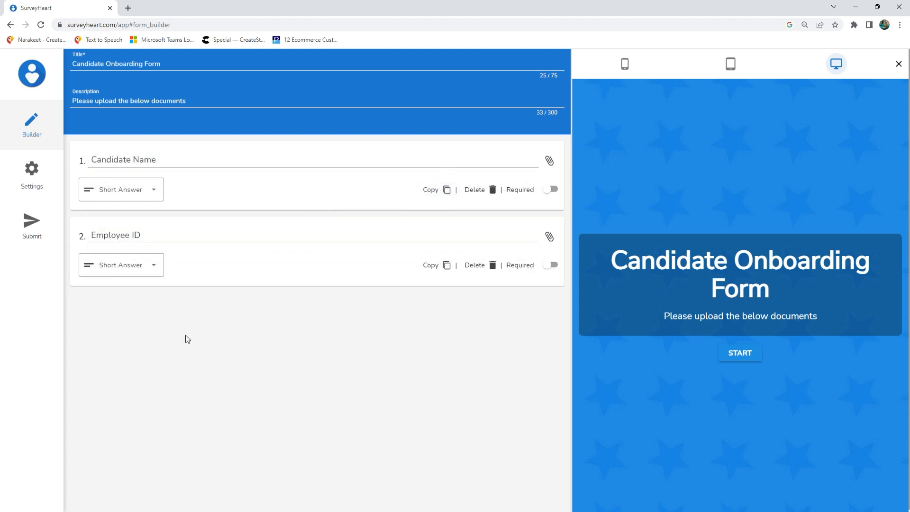
left_click(318, 286)
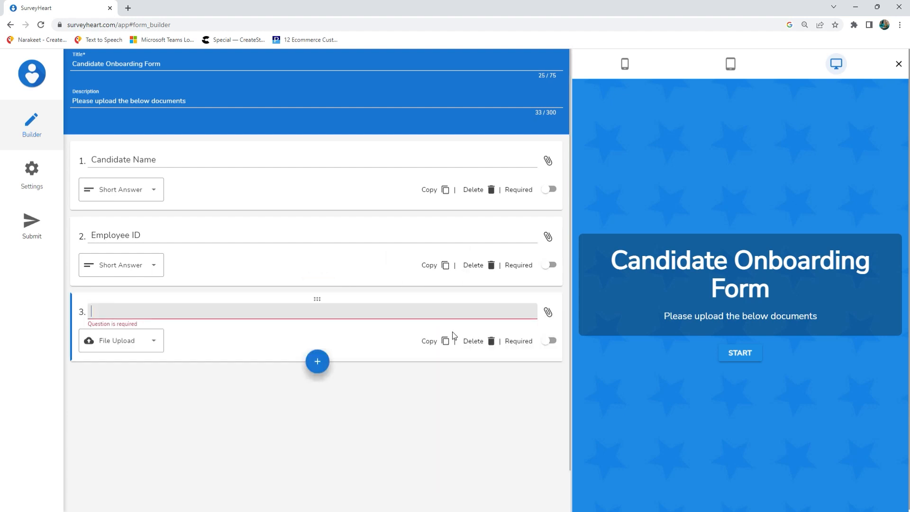
type("Please upload your ID Proof.")
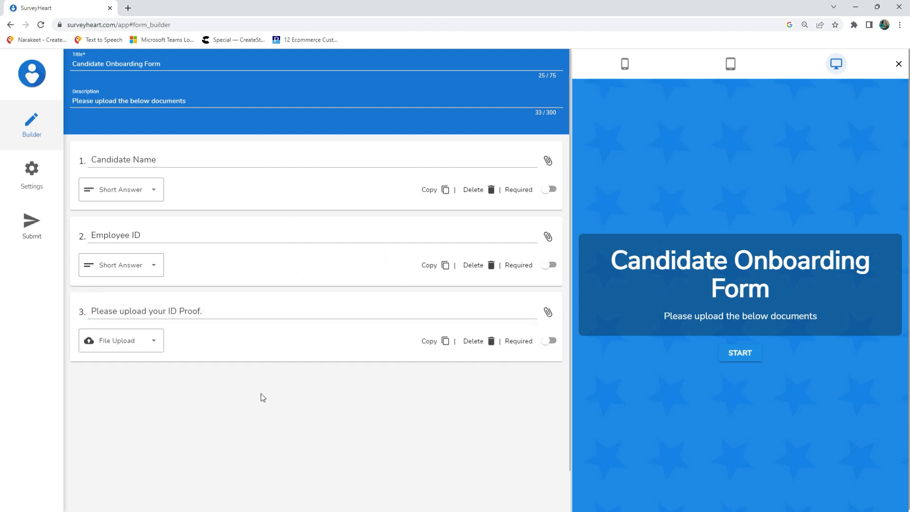
mouse_move(707, 398)
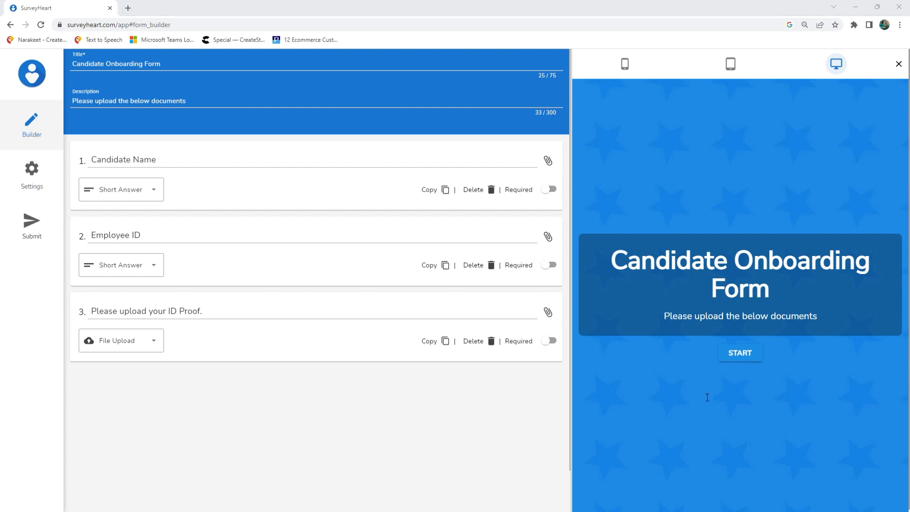
mouse_move(437, 416)
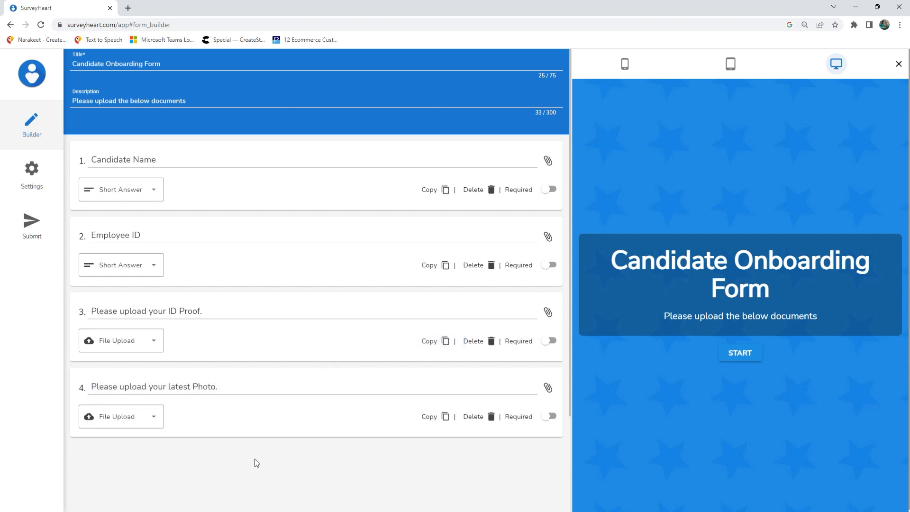
left_click(549, 265)
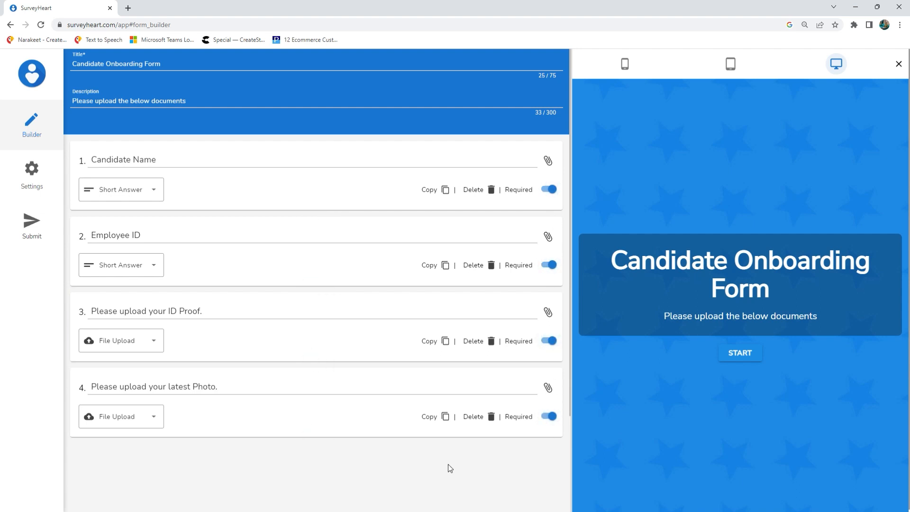
mouse_move(21, 375)
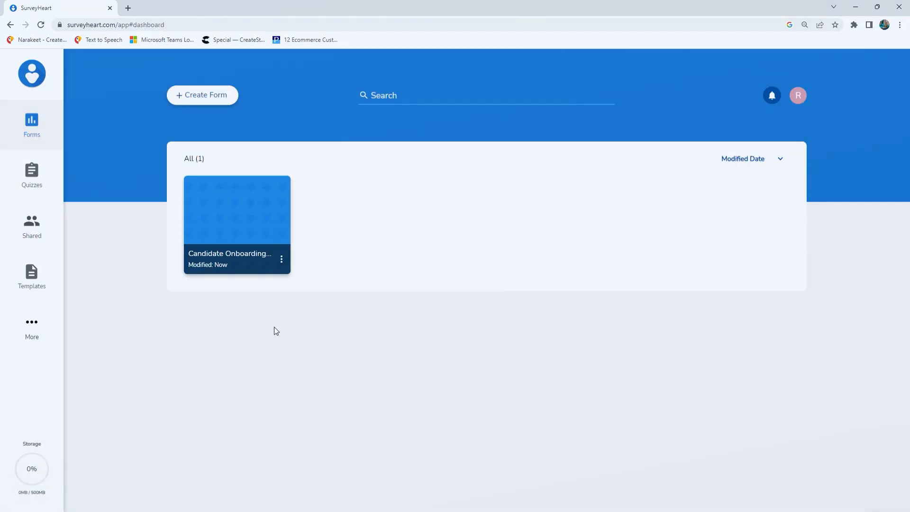
left_click(237, 210)
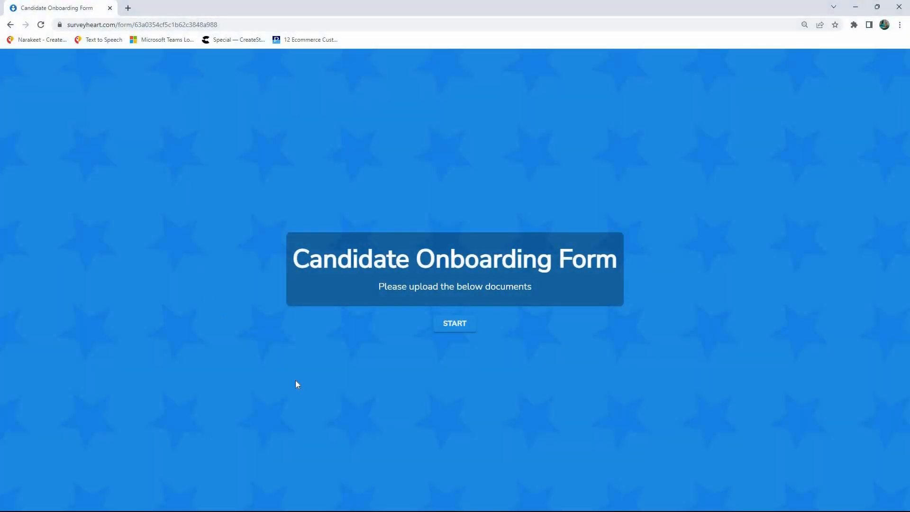
left_click(454, 324)
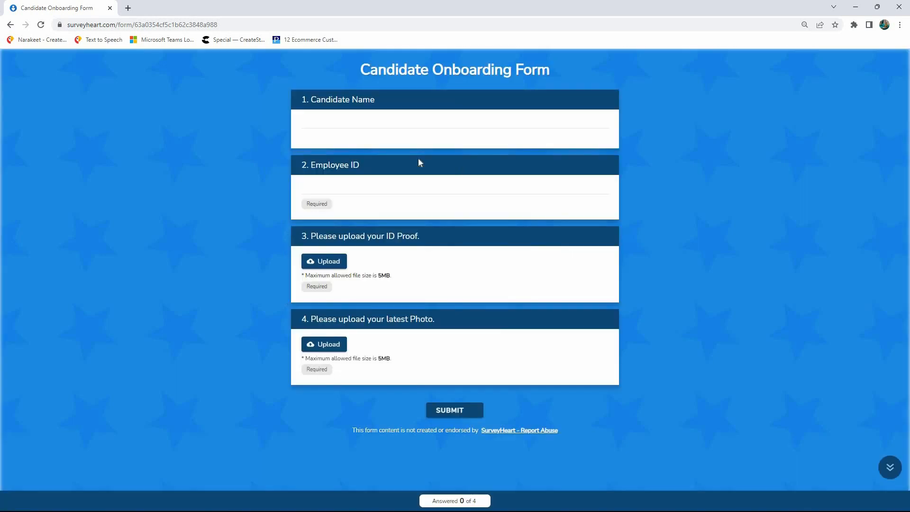
type("Raghu Varma")
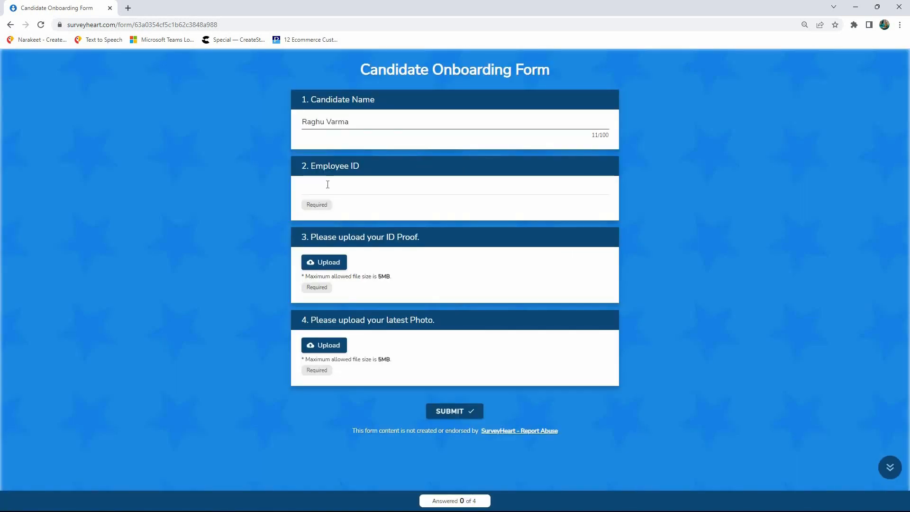
type("SH0058")
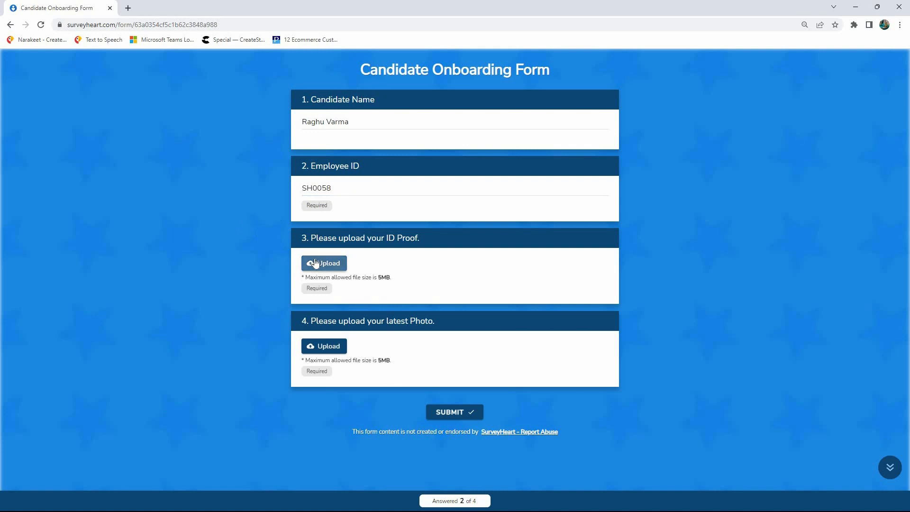
- Upload Photo ID as ID proof and Photo as latest photo, then submit
left_click(323, 263)
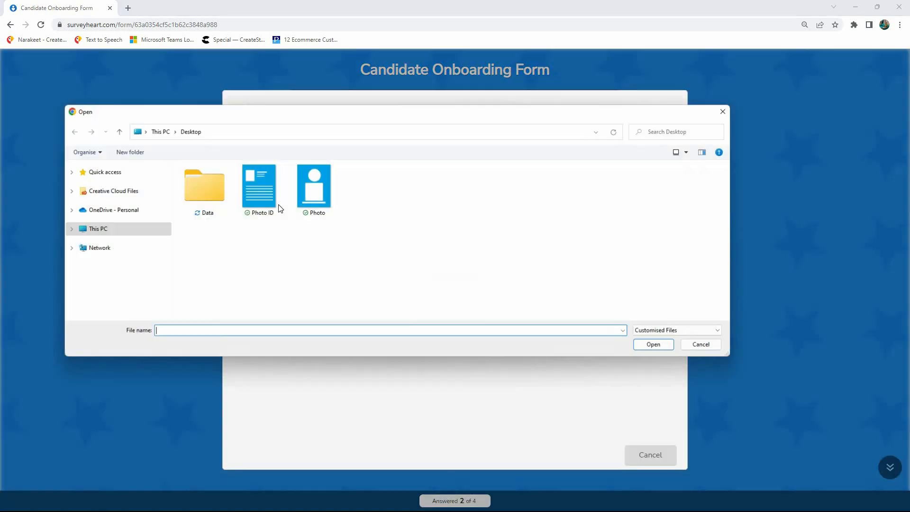
left_click(259, 185)
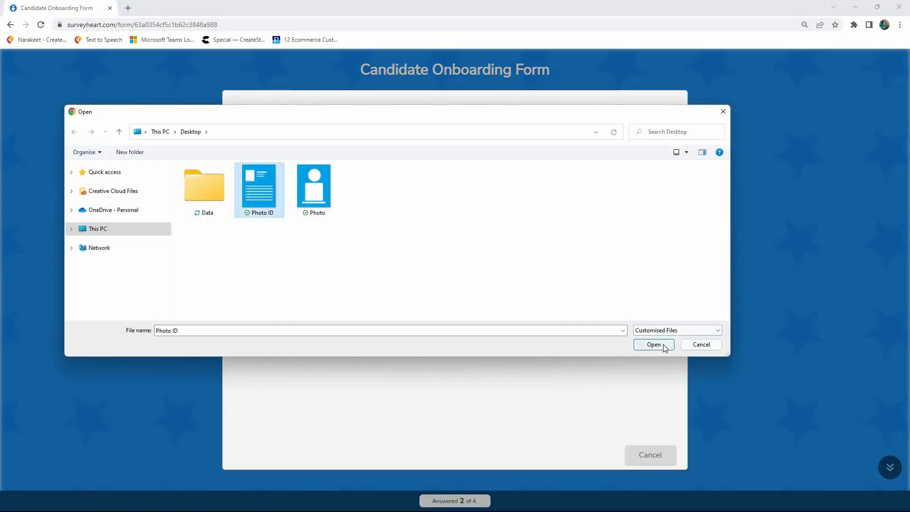
left_click(654, 344)
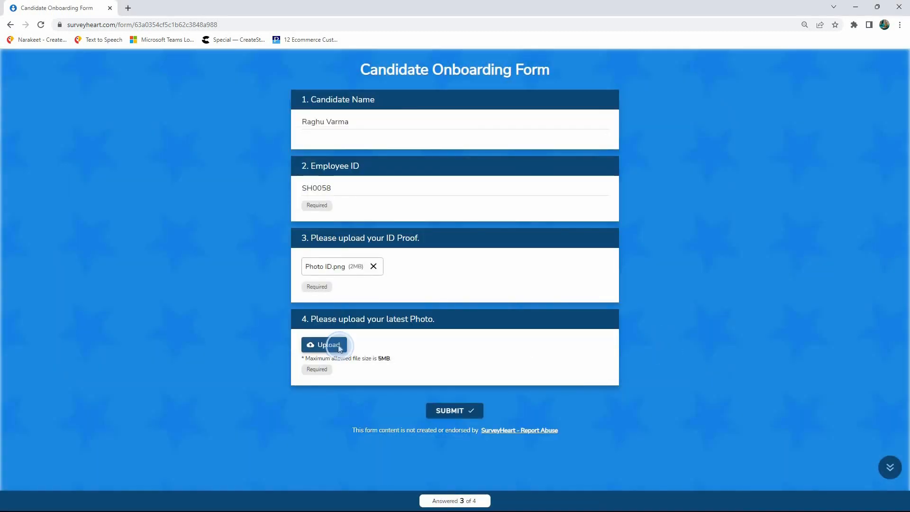
left_click(324, 345)
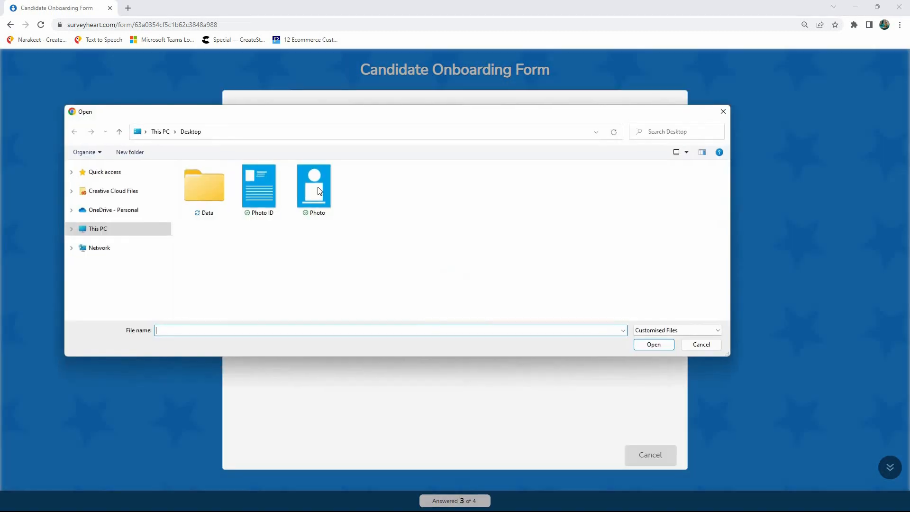
double_click(313, 184)
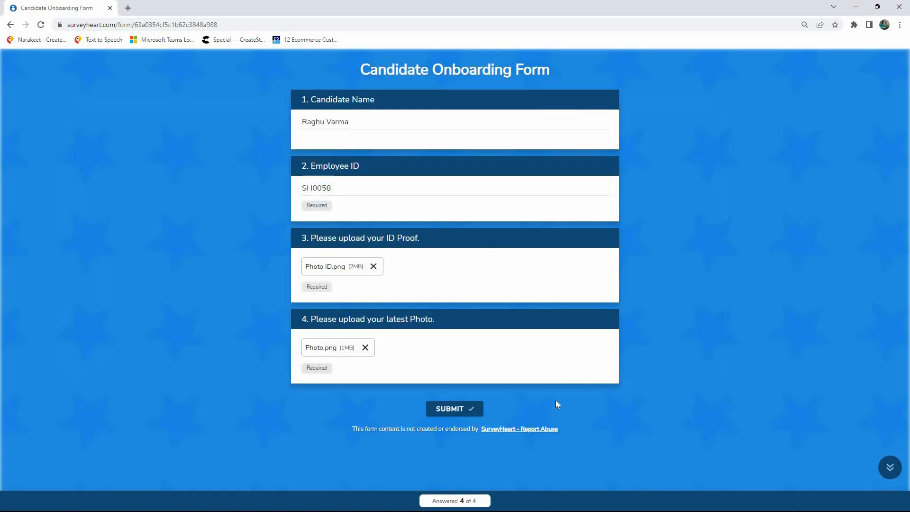
left_click(463, 409)
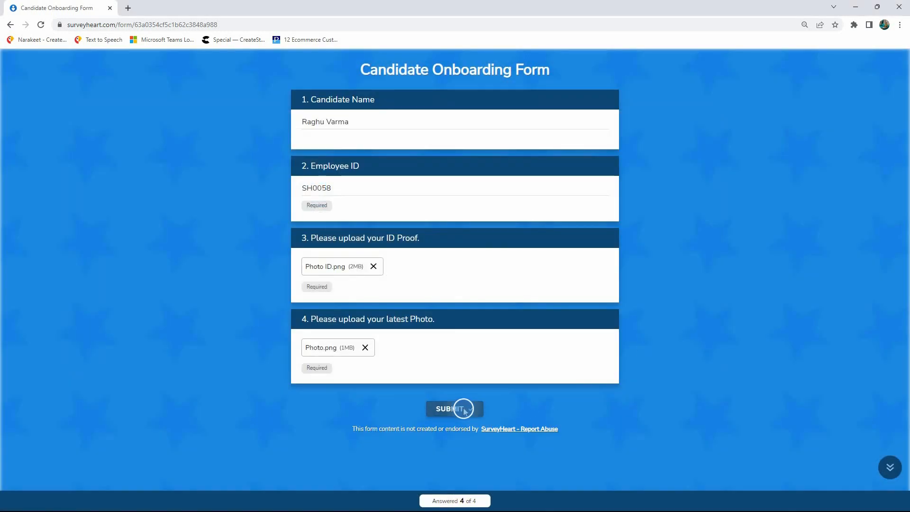
- Find response SH0058 in Individual view and show the XLSX, PDF and CSV download options
left_click(455, 408)
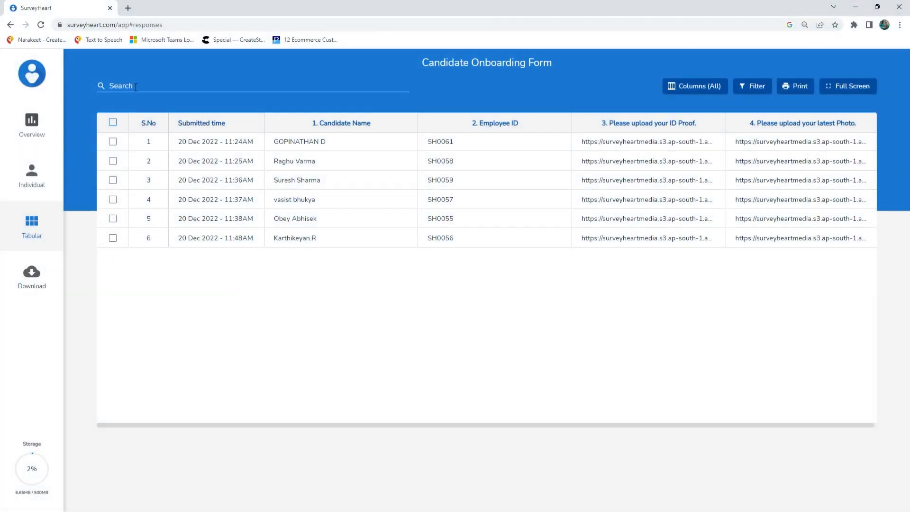
mouse_move(104, 91)
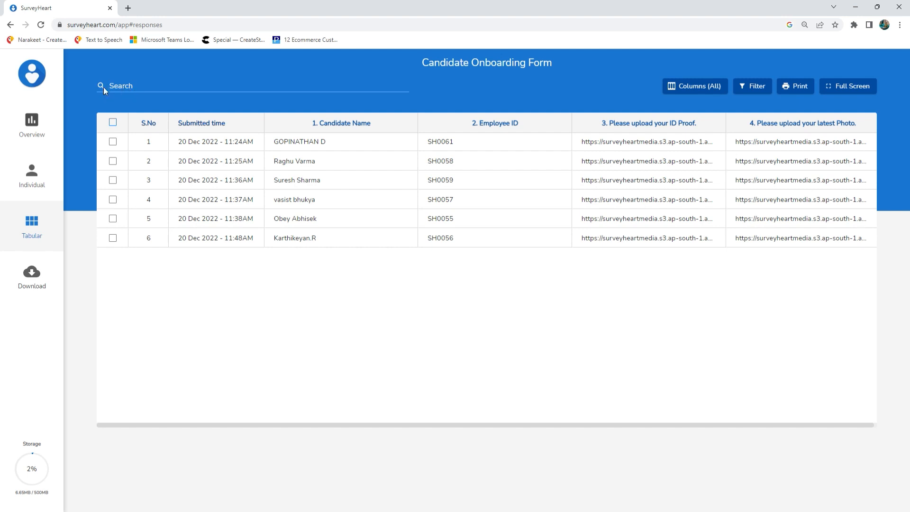
type("SH0058")
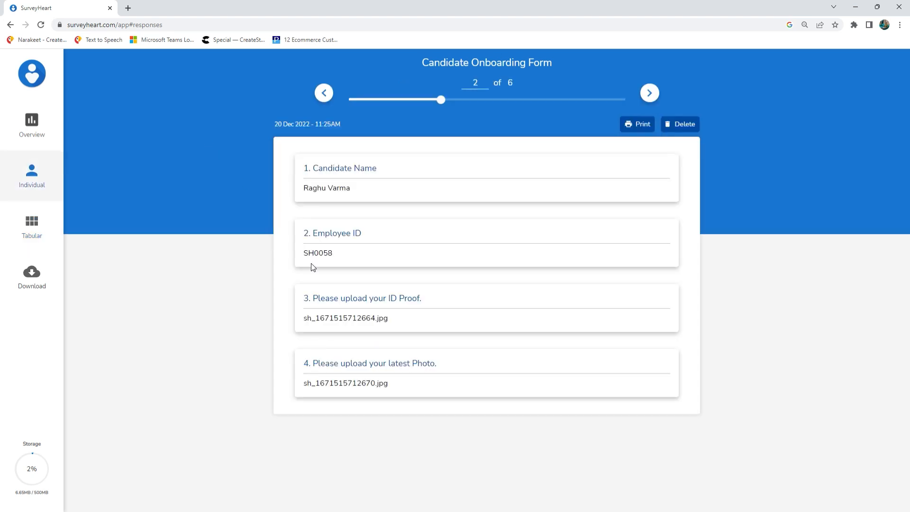
mouse_move(358, 324)
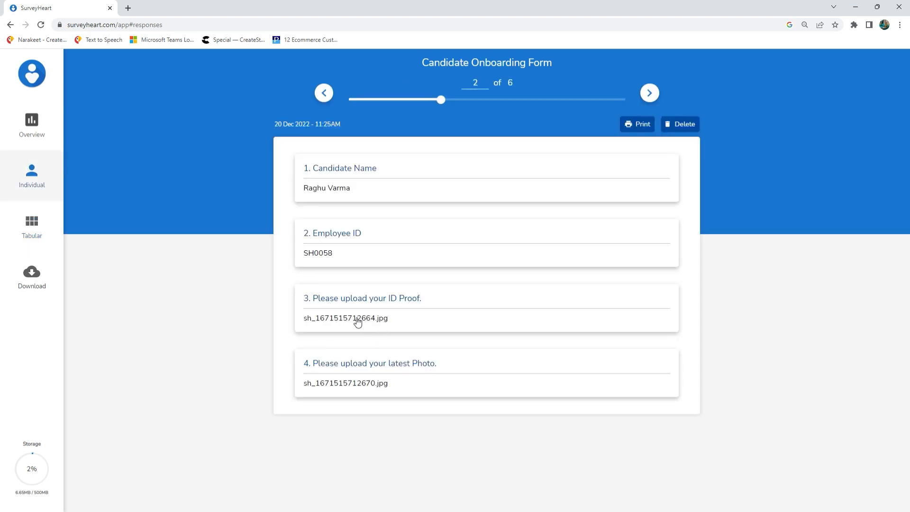
left_click(358, 318)
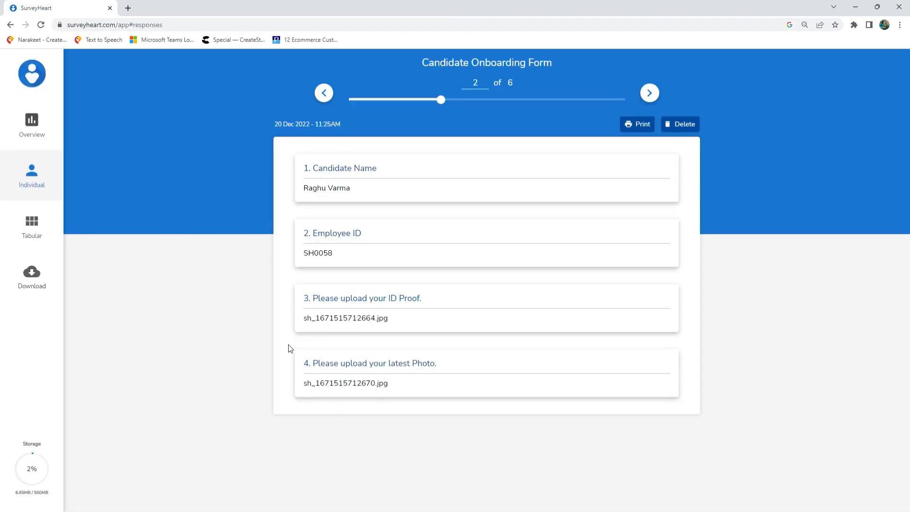
left_click(31, 272)
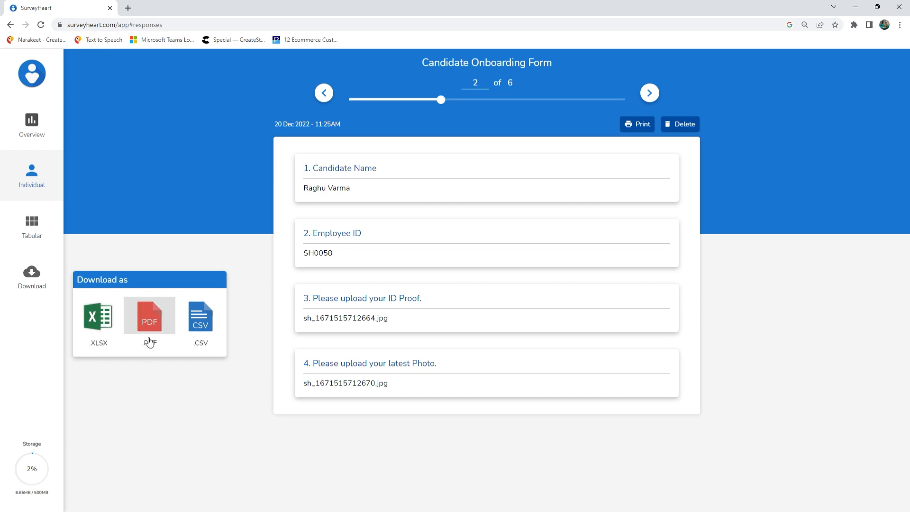
left_click(31, 225)
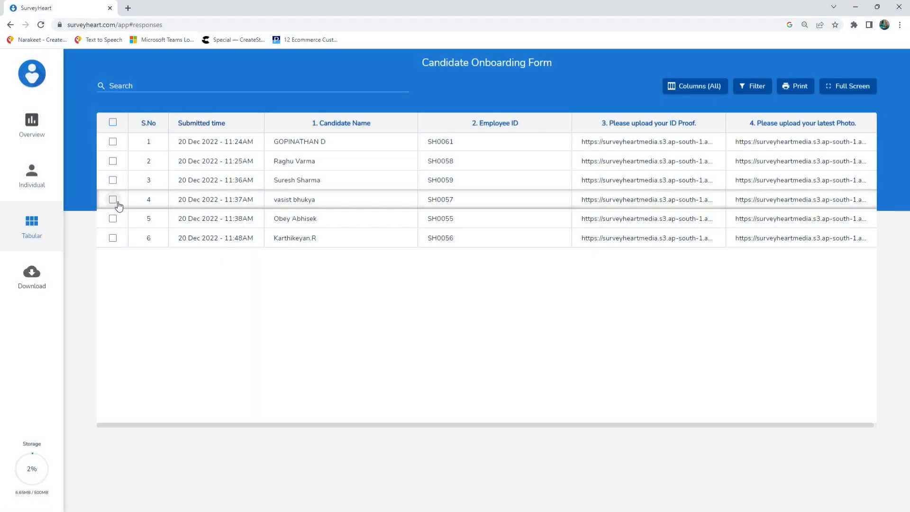
left_click(113, 199)
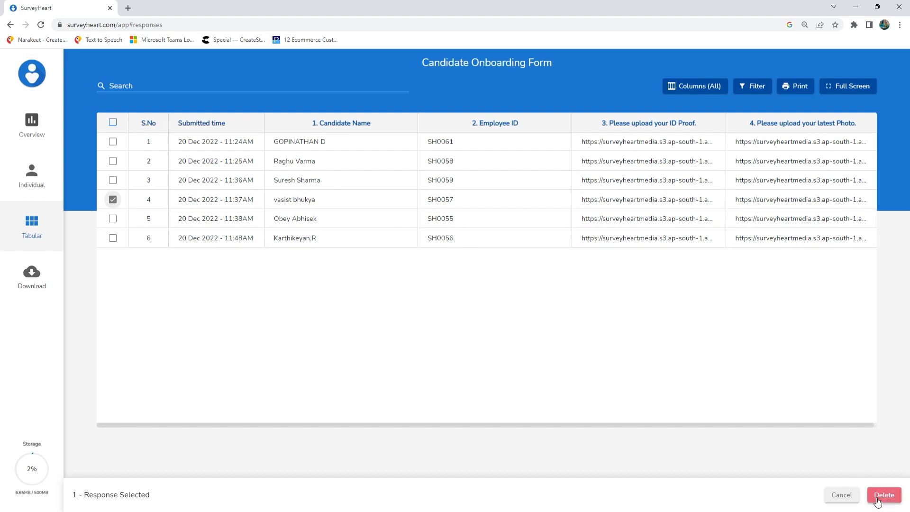
left_click(884, 496)
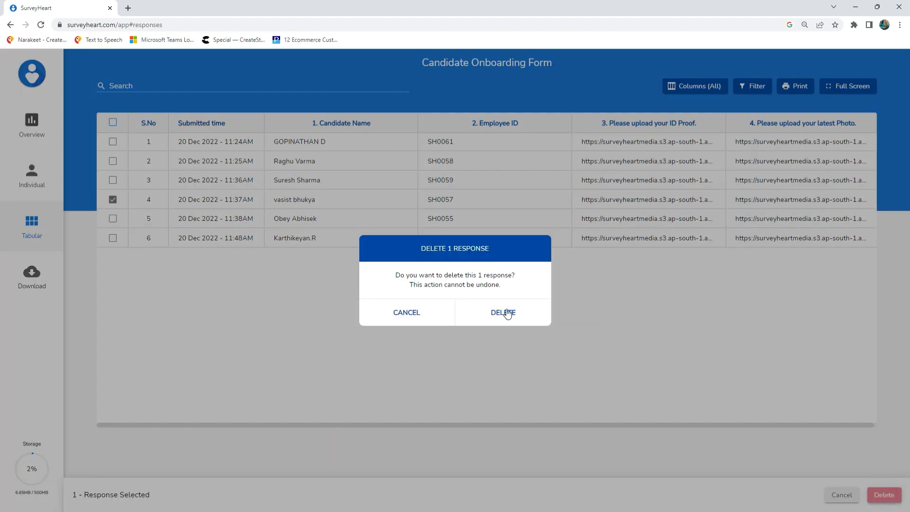
left_click(502, 312)
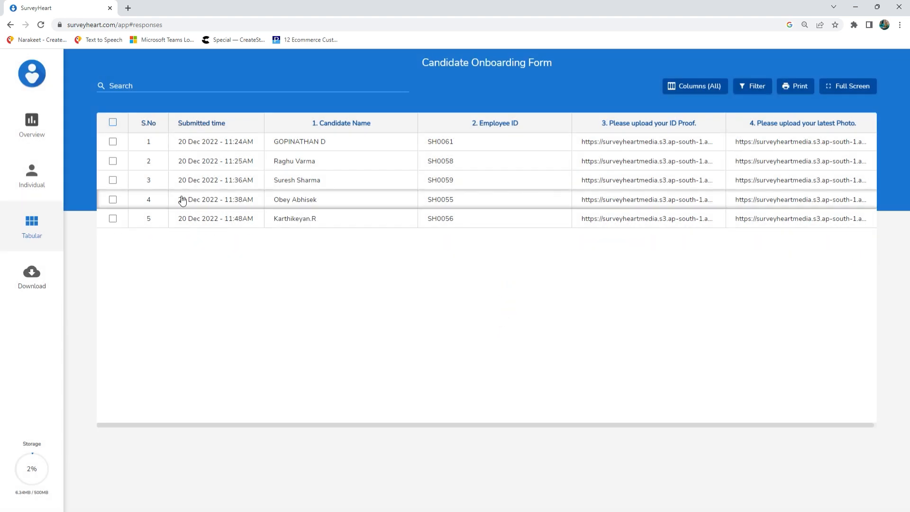